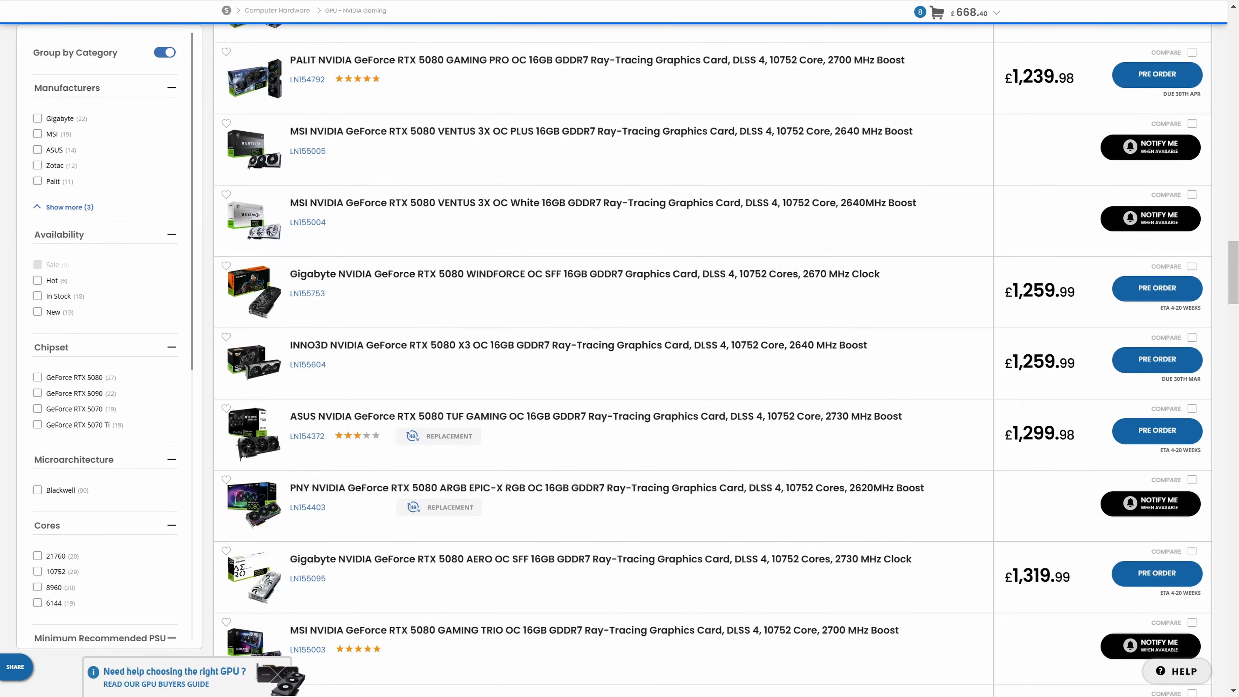
Step: Scroll down to the Blender Benchmark Score bar chart for the 70-series cards
{"action": "scroll", "scroll_direction": "down", "scroll_amount": 3}
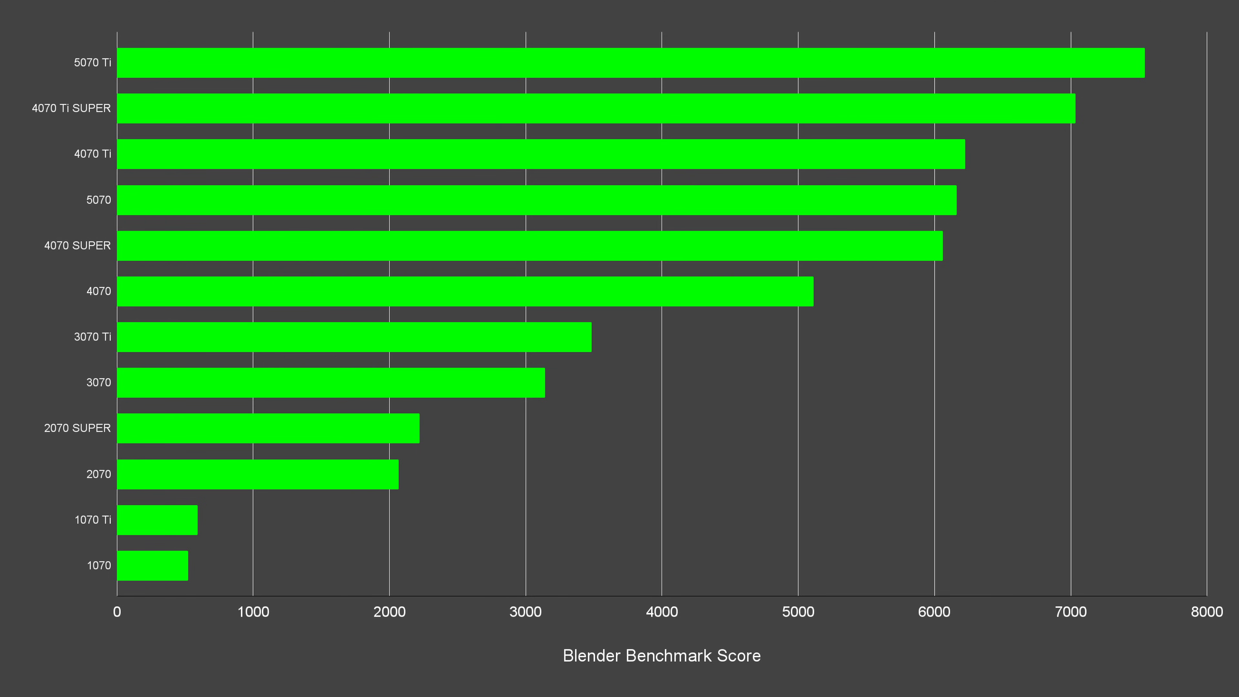
{"action": "left_click_drag", "start_coordinate": [71, 221], "coordinate": [356, 222]}
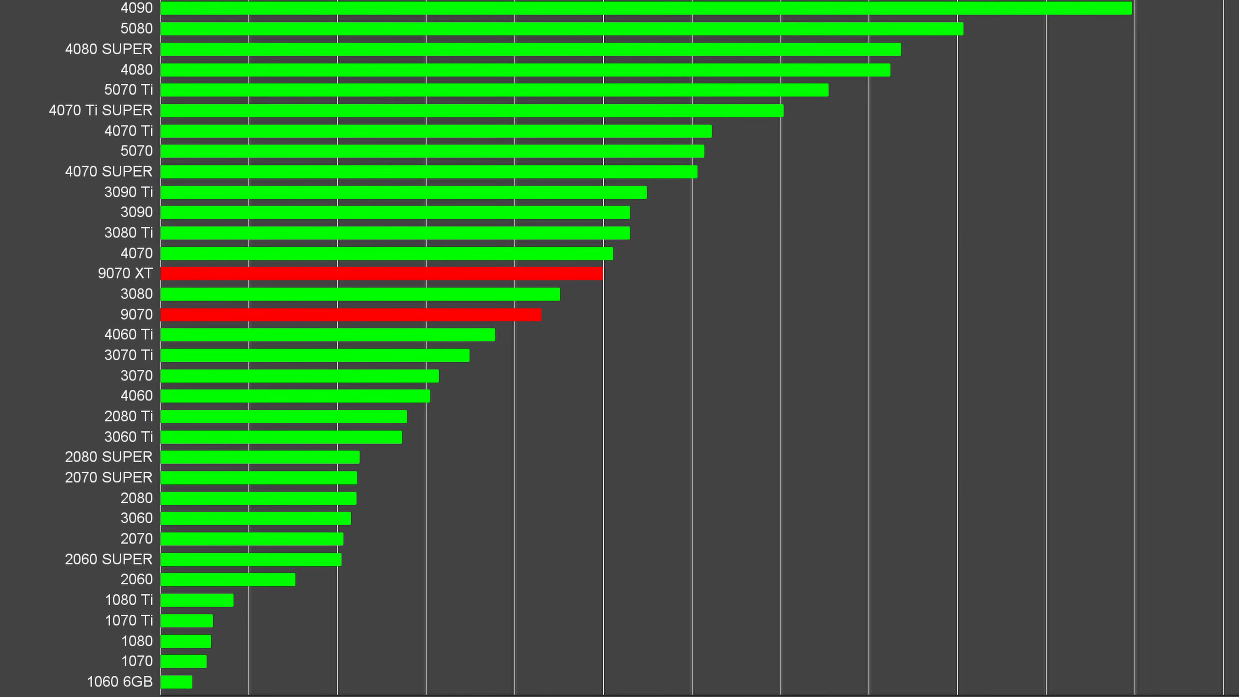
Step: Scroll through the full GPU benchmark chart ranking 1060 6GB to 4090, with red 9070 XT and 9070 bars
{"action": "scroll", "scroll_direction": "down", "scroll_amount": 3}
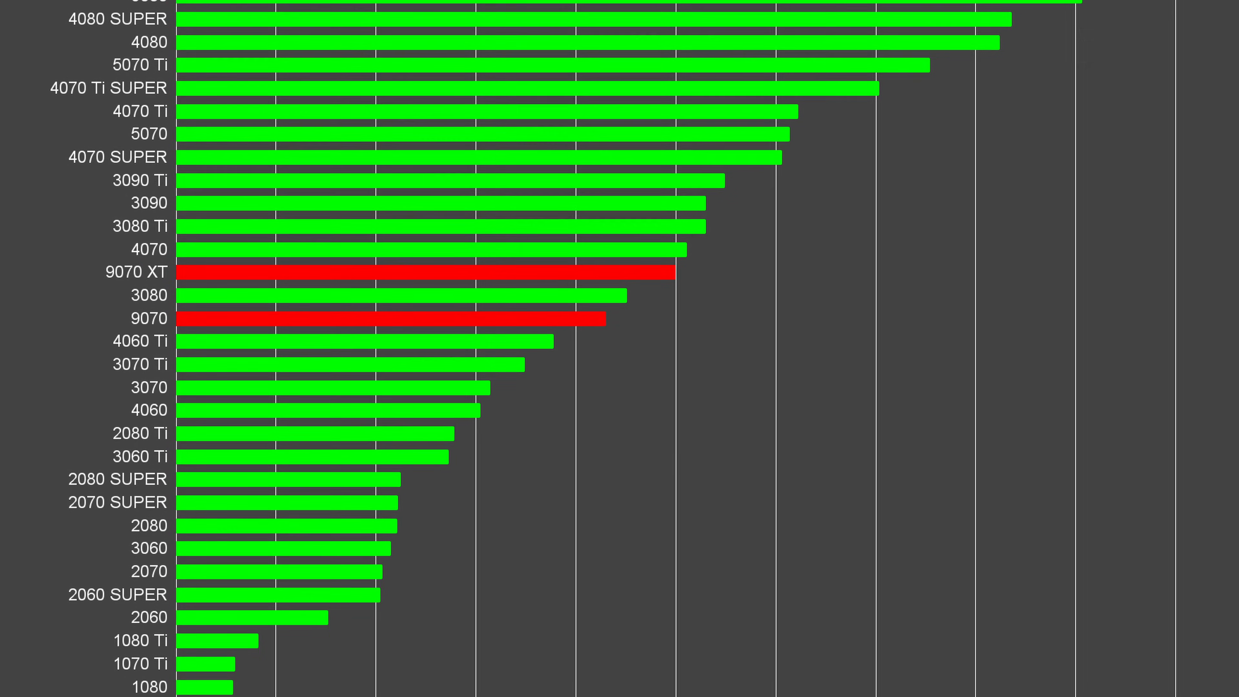